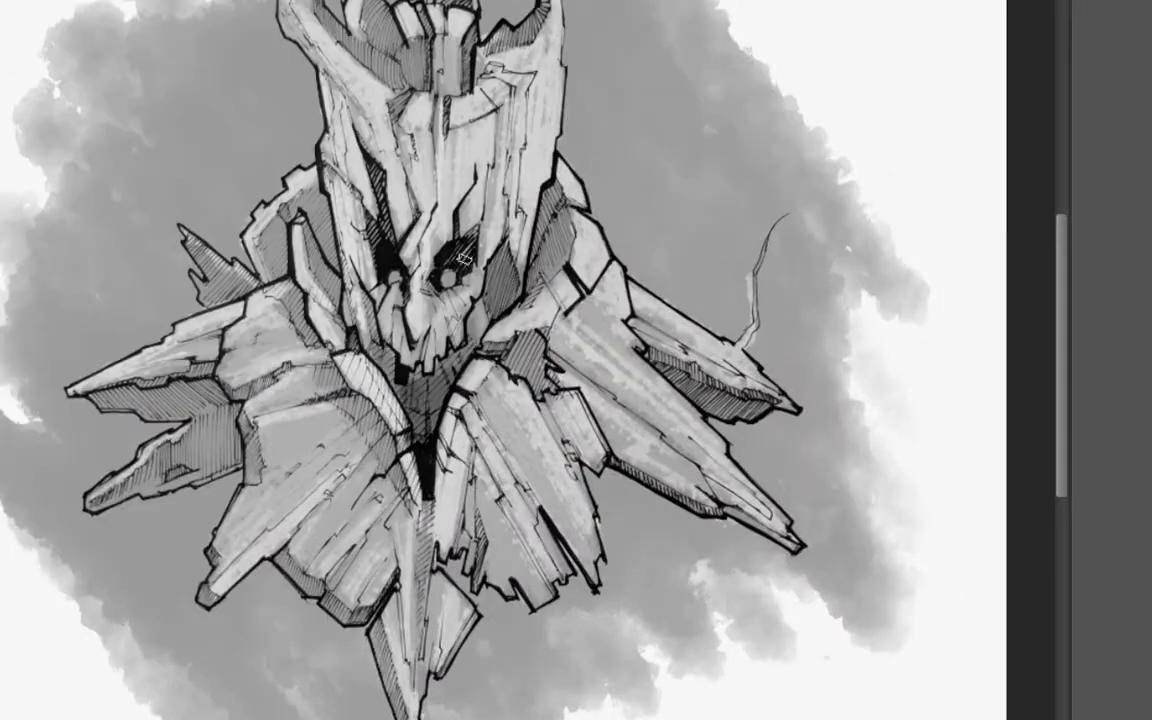
scroll("down", 3)
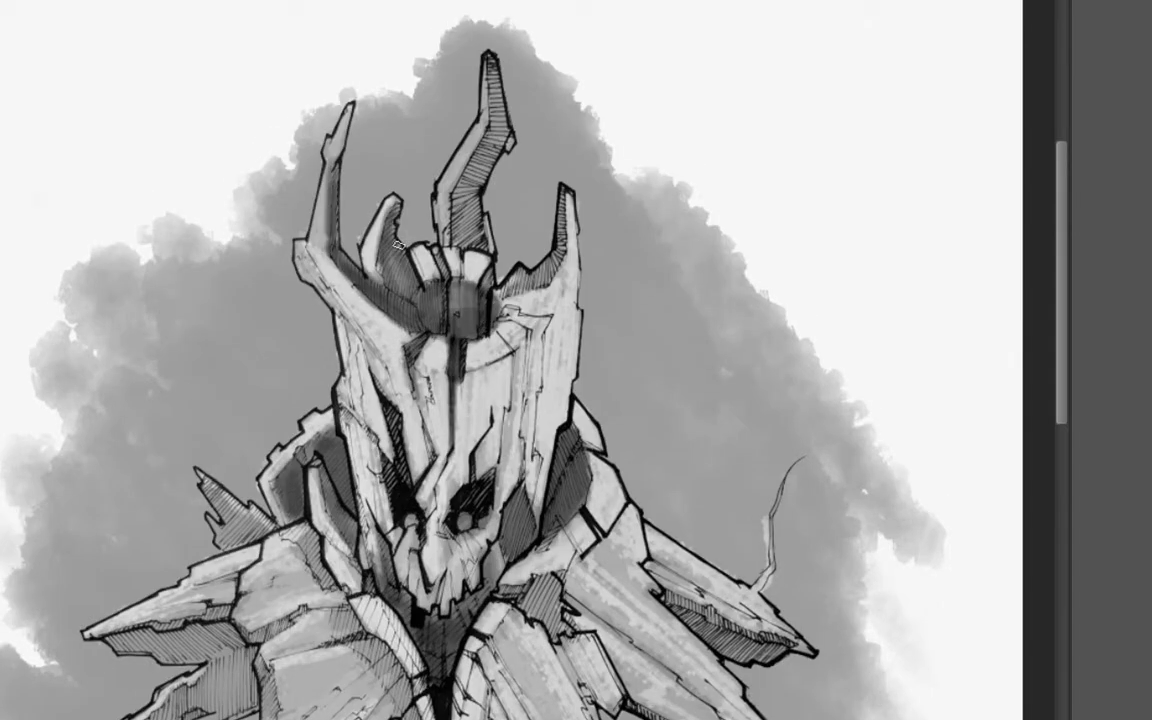
scroll("down", 3)
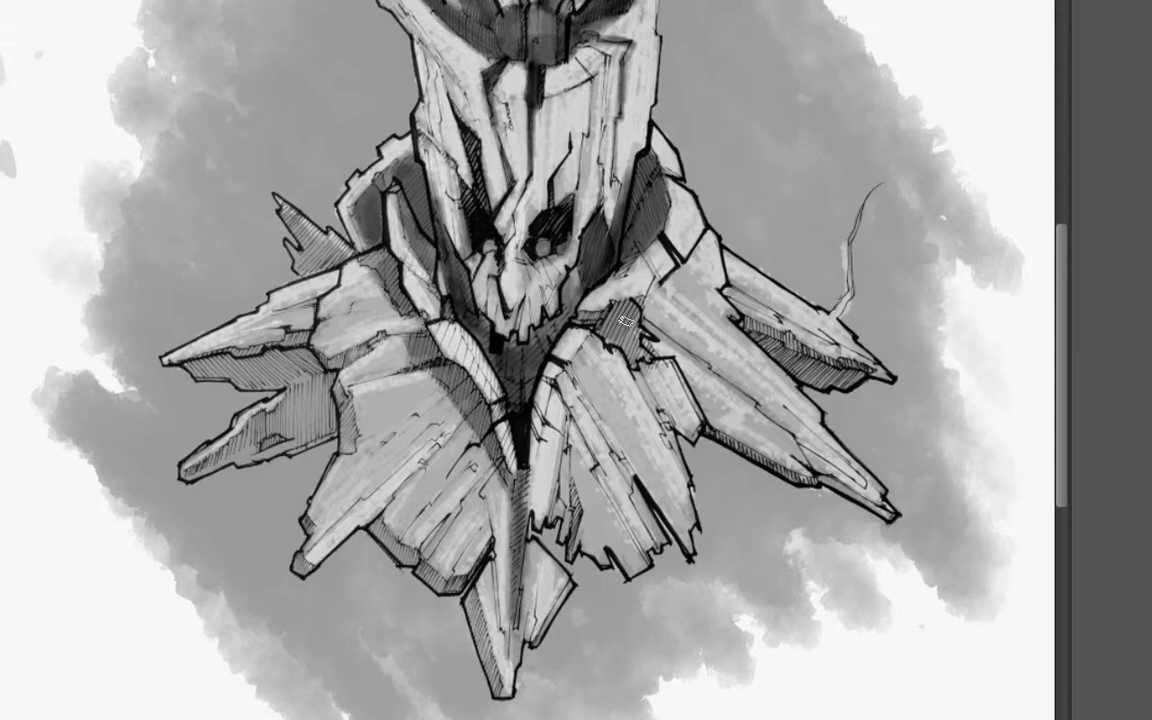